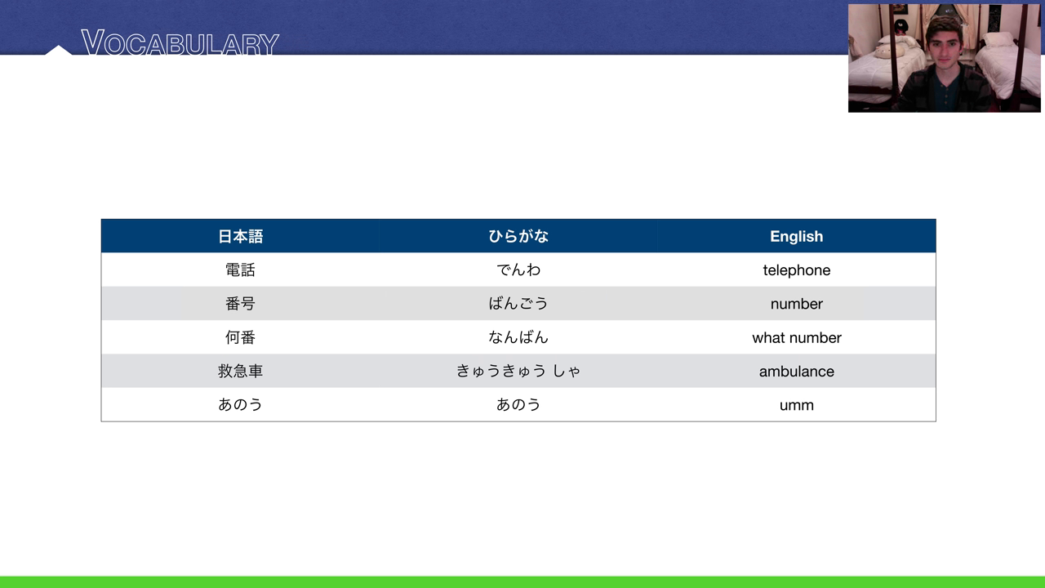
Step: Advance the slideshow to the Activity 5 Translation Practice slide with the phone-number speech bubbles
key("right")
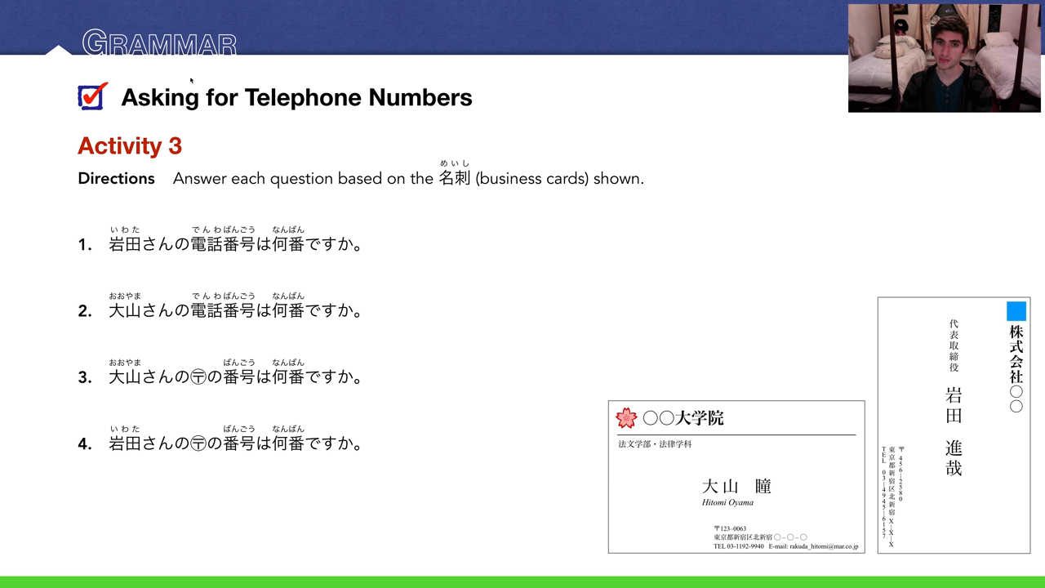
mouse_move(696, 289)
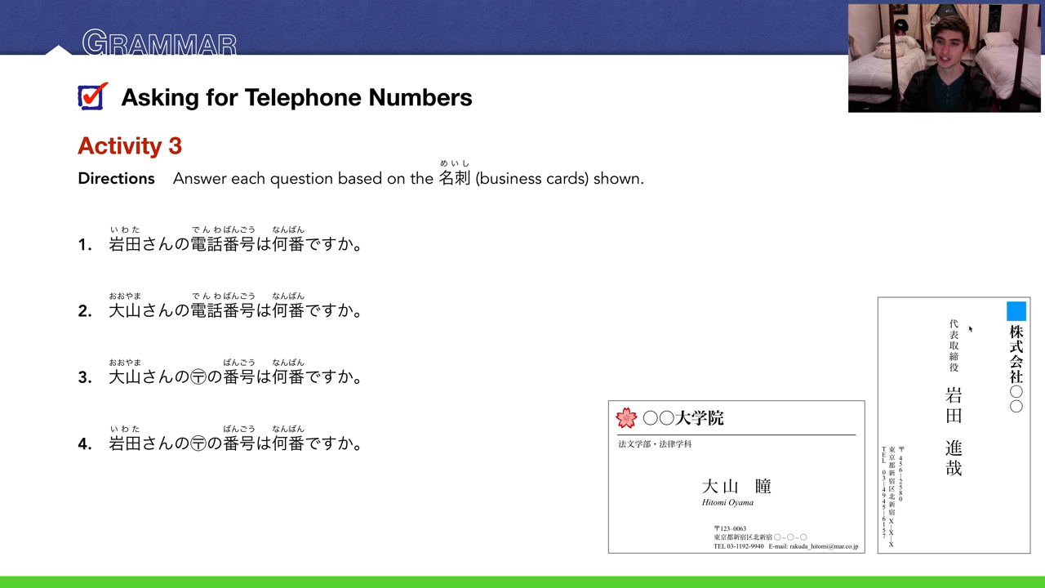
mouse_move(911, 516)
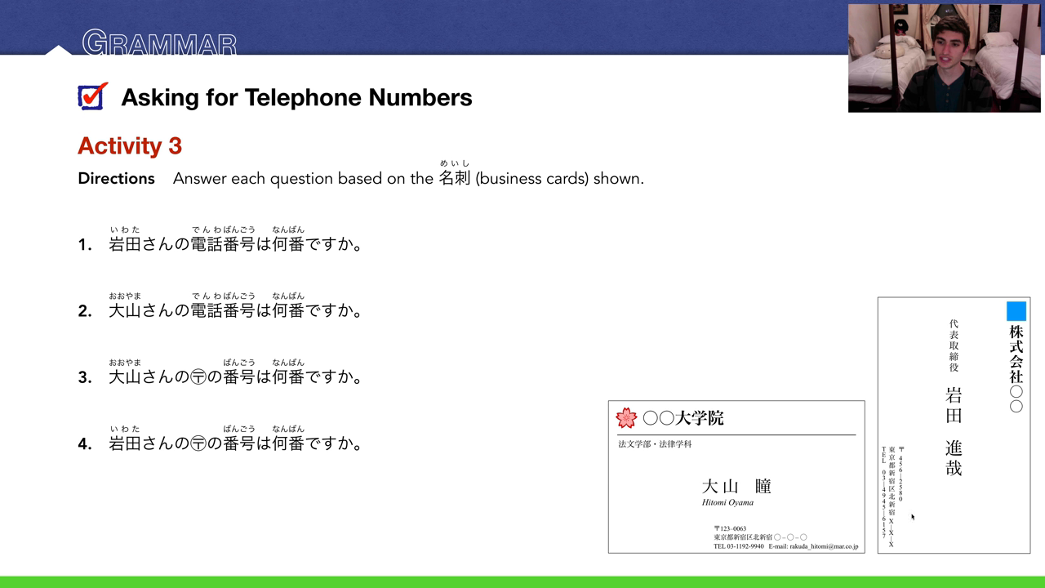
mouse_move(647, 461)
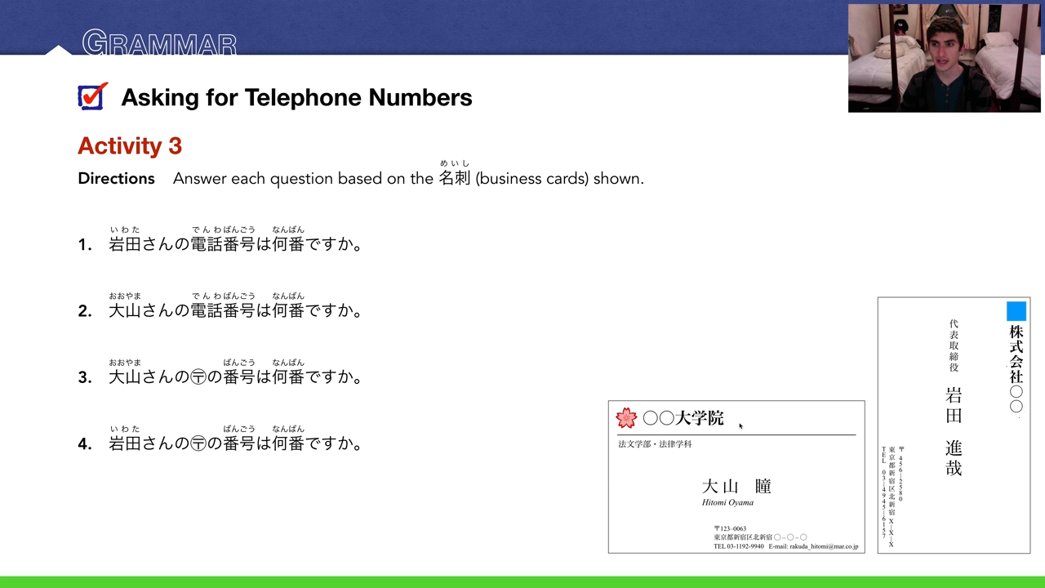
mouse_move(741, 464)
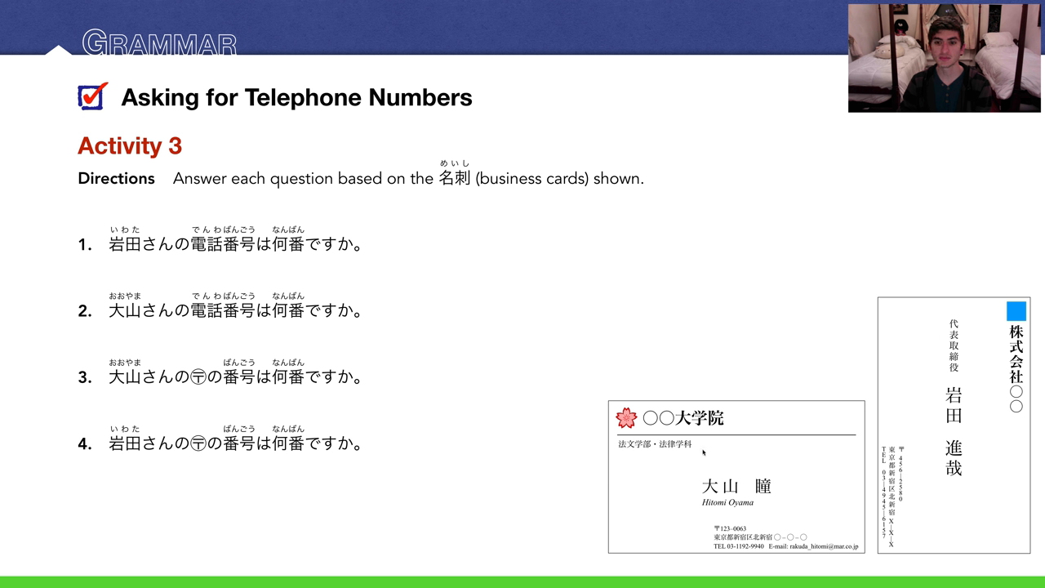
mouse_move(947, 382)
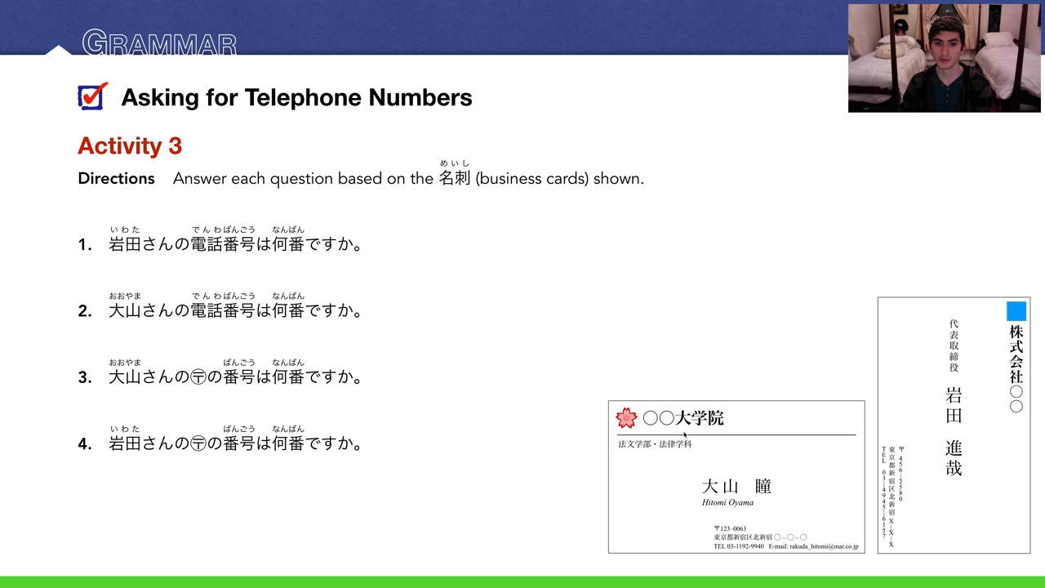
mouse_move(692, 459)
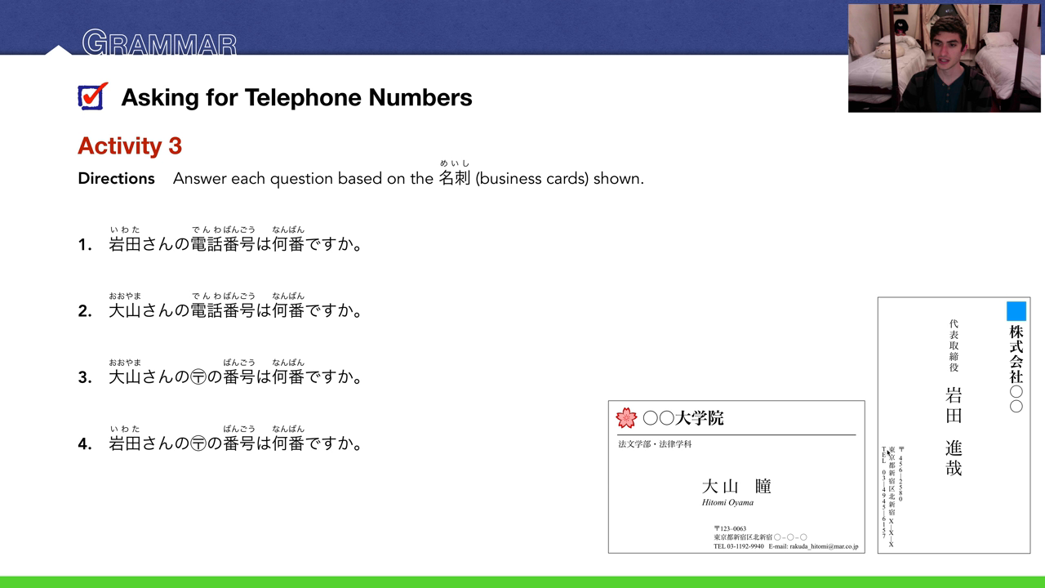
mouse_move(773, 552)
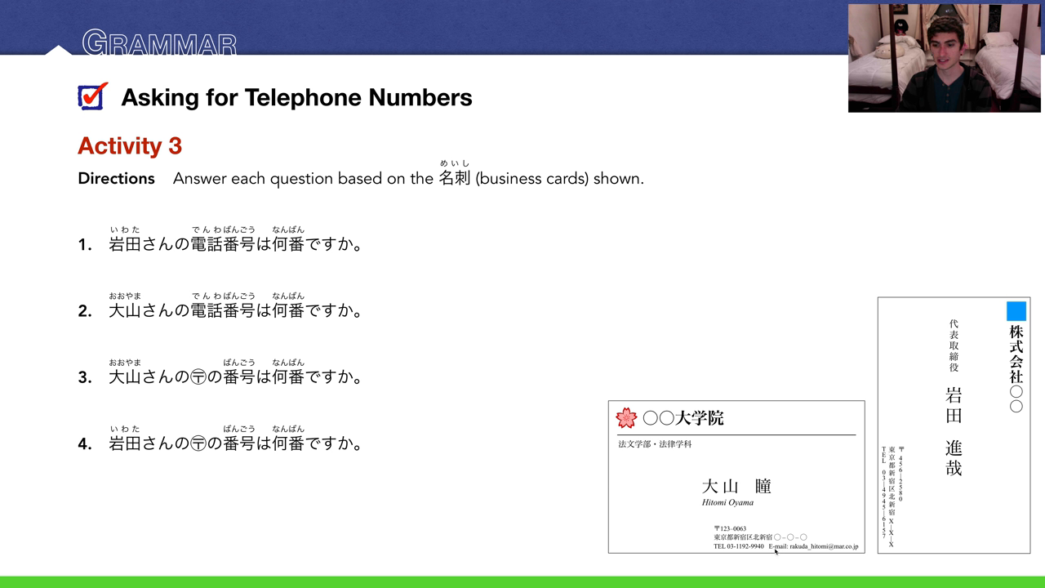
mouse_move(843, 558)
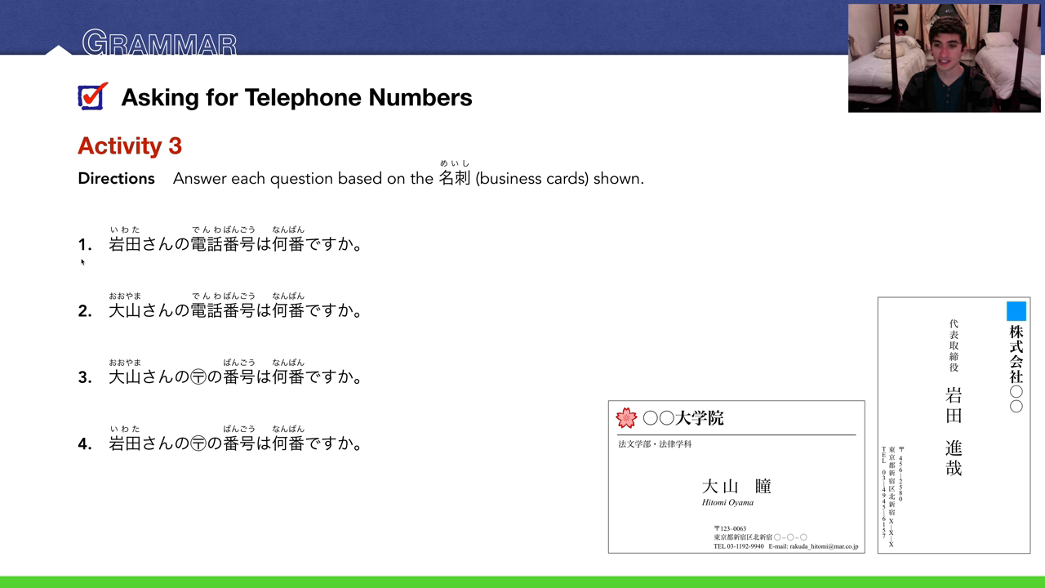
mouse_move(647, 483)
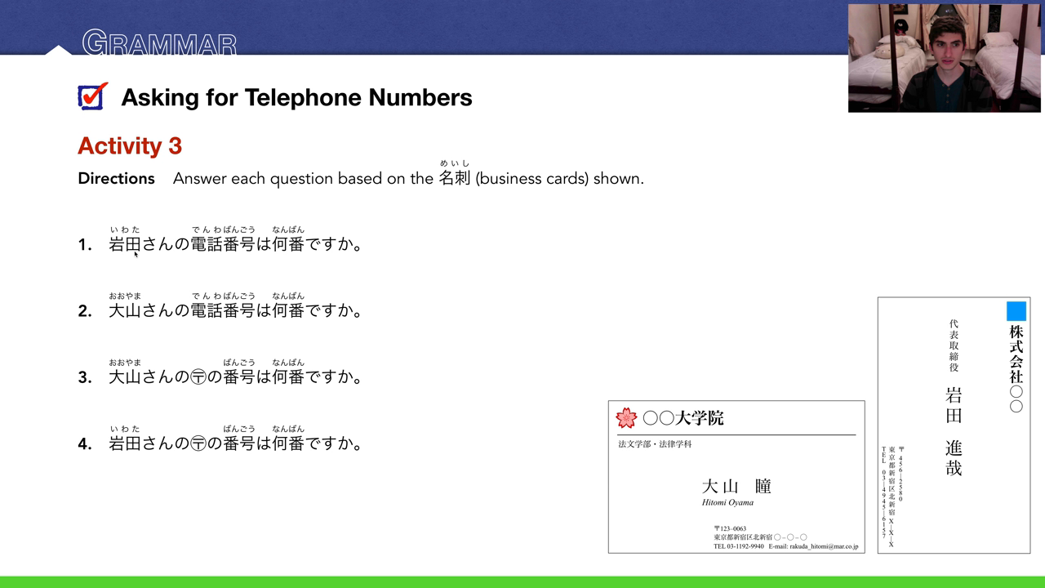
mouse_move(134, 256)
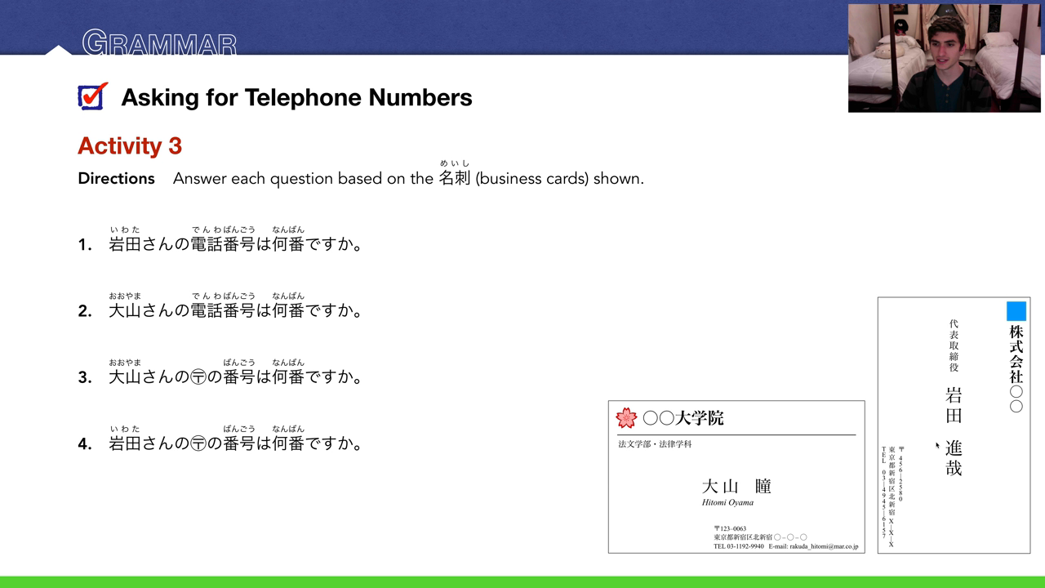
mouse_move(874, 549)
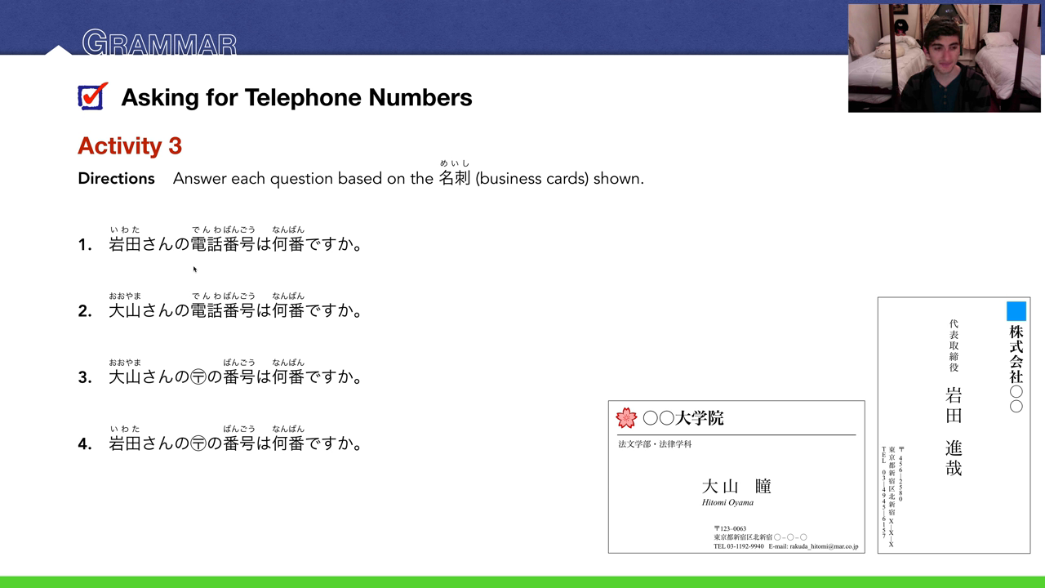
mouse_move(119, 320)
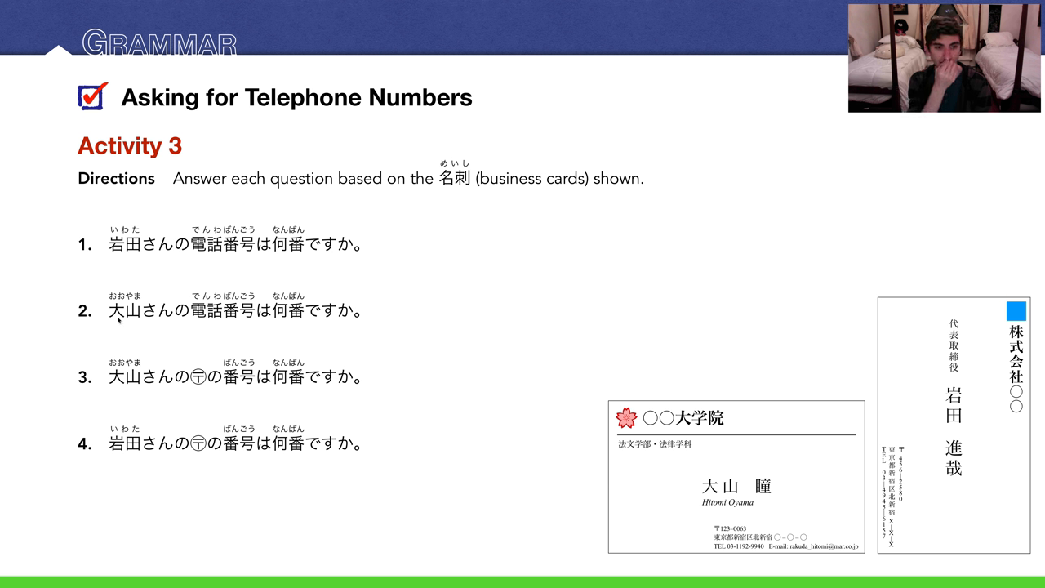
mouse_move(266, 343)
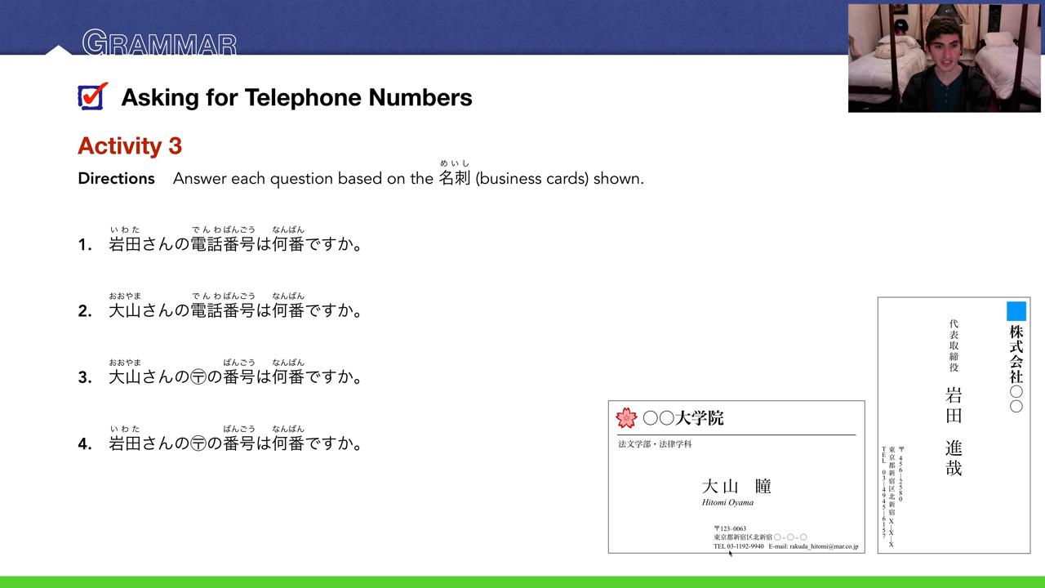
mouse_move(105, 395)
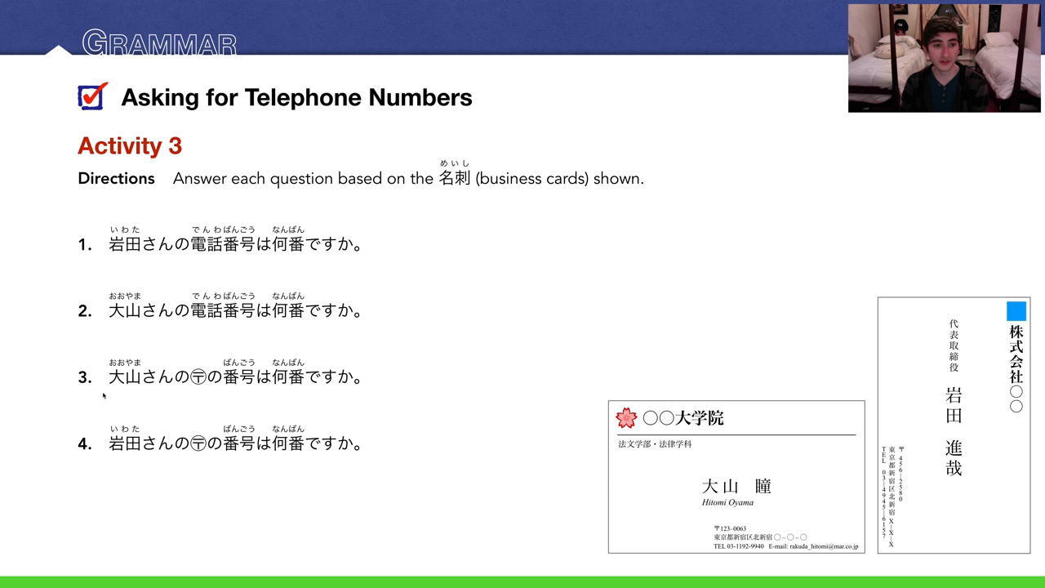
mouse_move(150, 388)
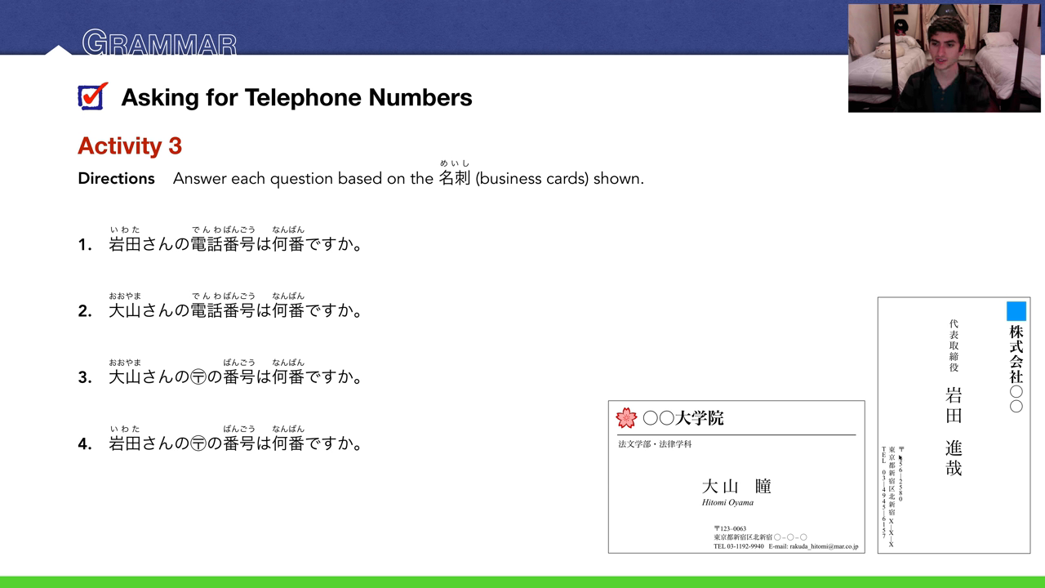
mouse_move(536, 488)
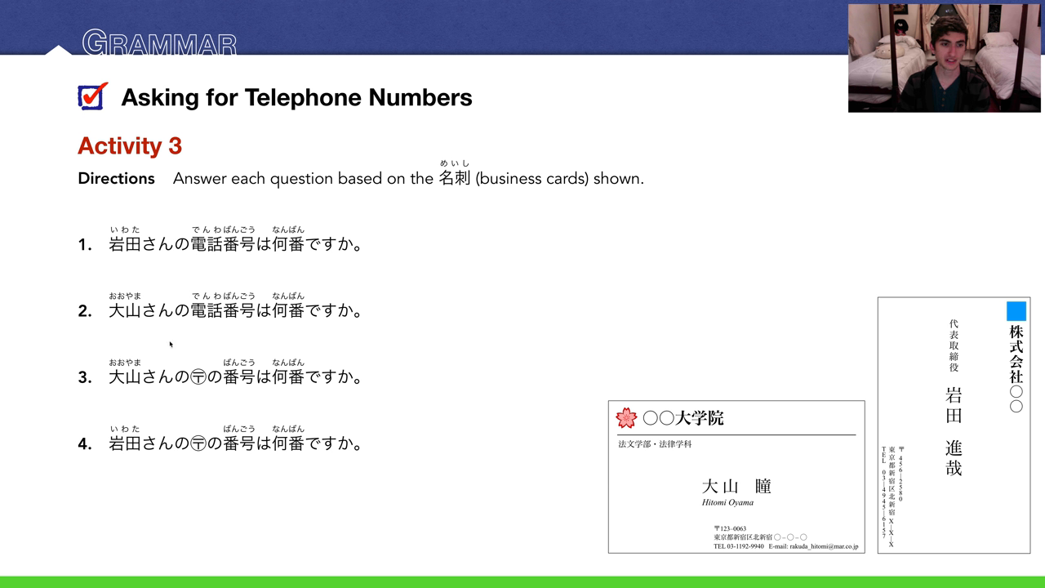
mouse_move(235, 389)
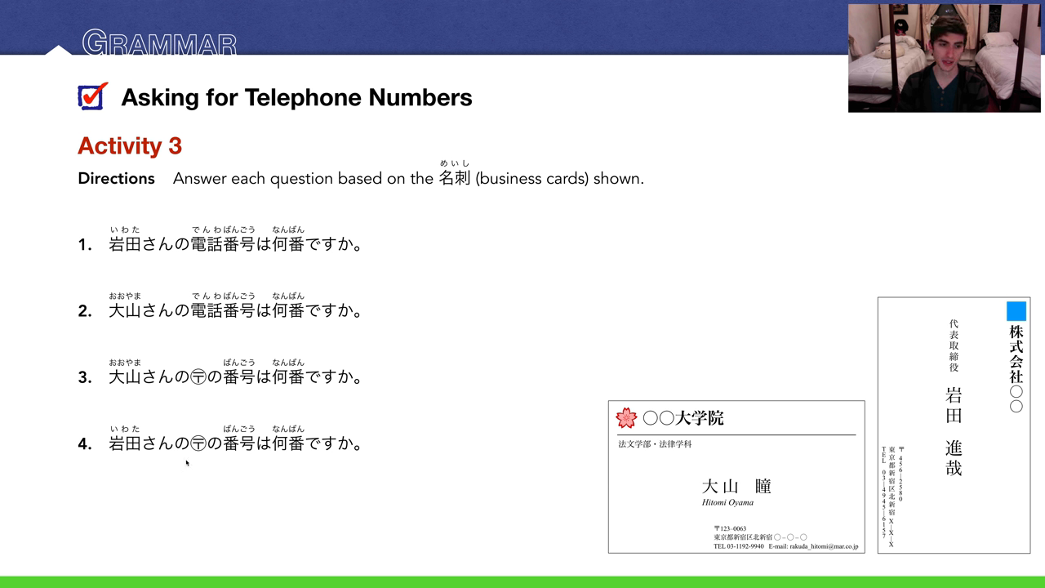
mouse_move(493, 444)
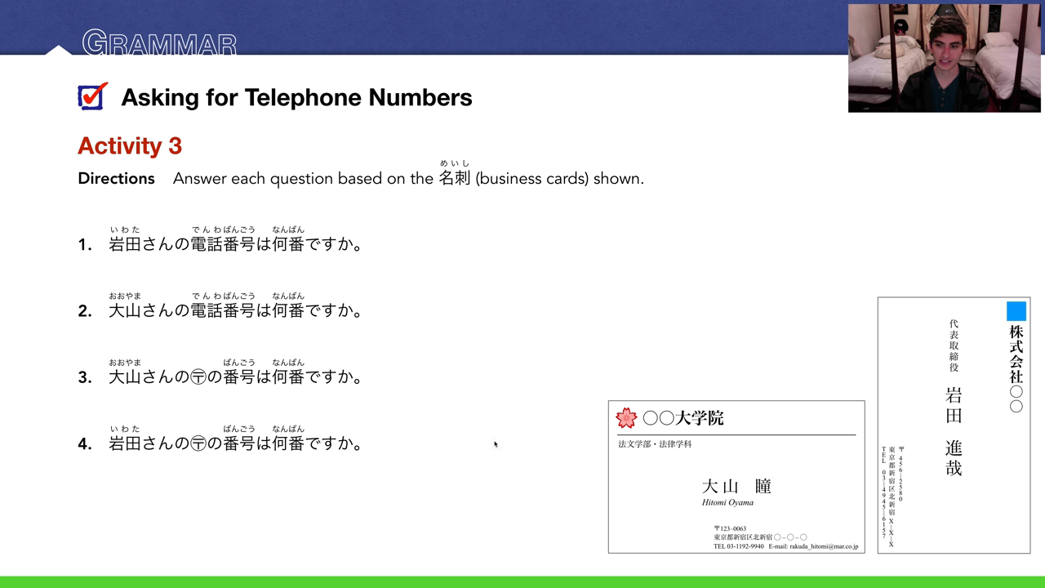
mouse_move(911, 460)
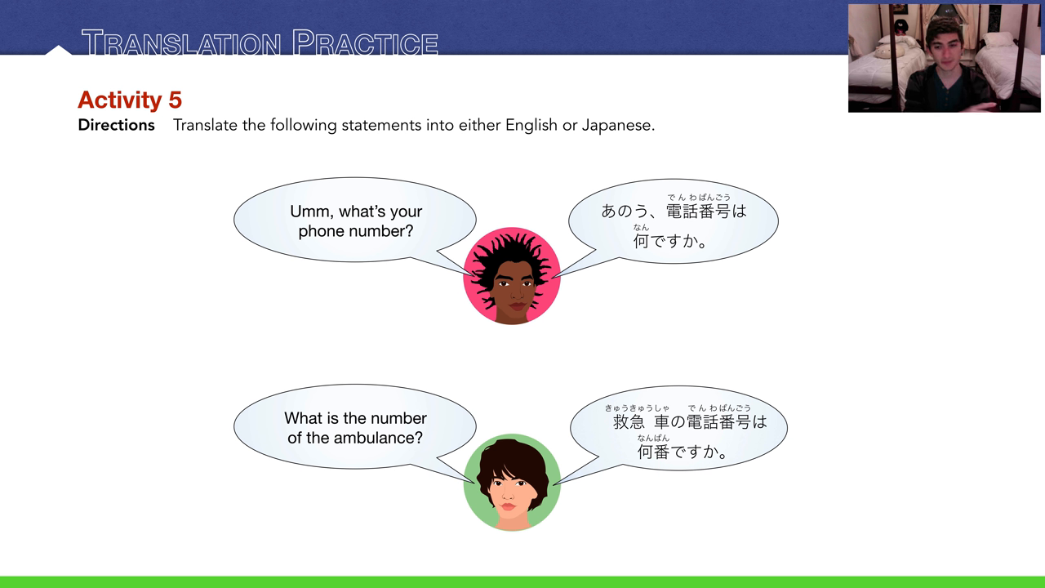
key("Right")
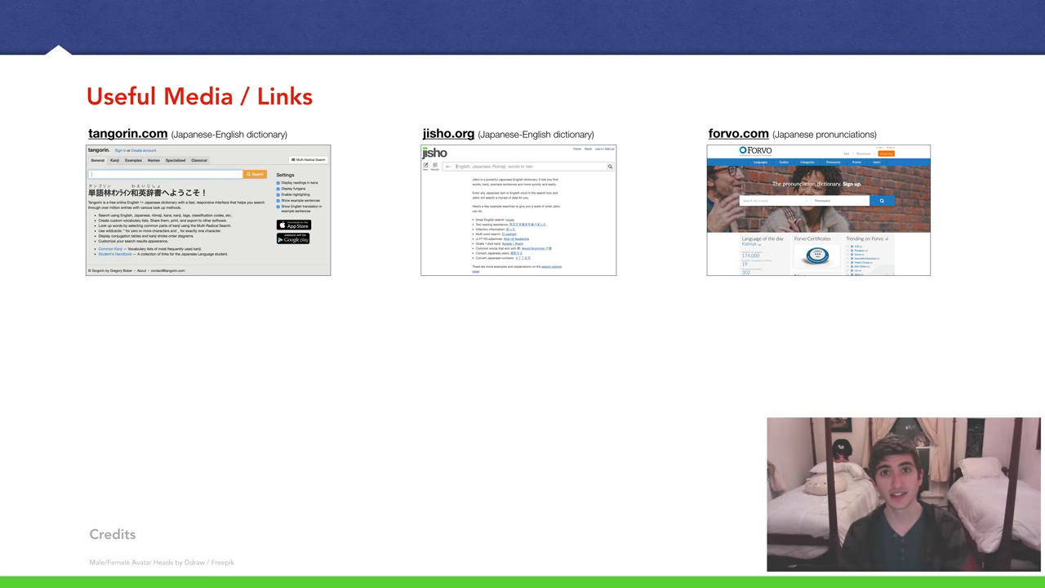